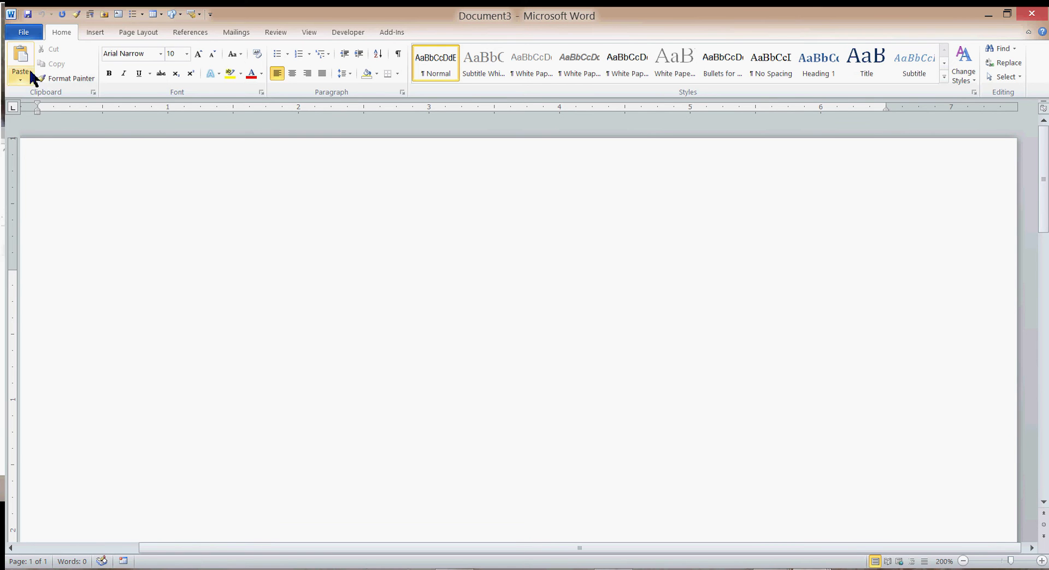
Step: Show the Info screen of the blank Document3 from the File menu
click(22, 31)
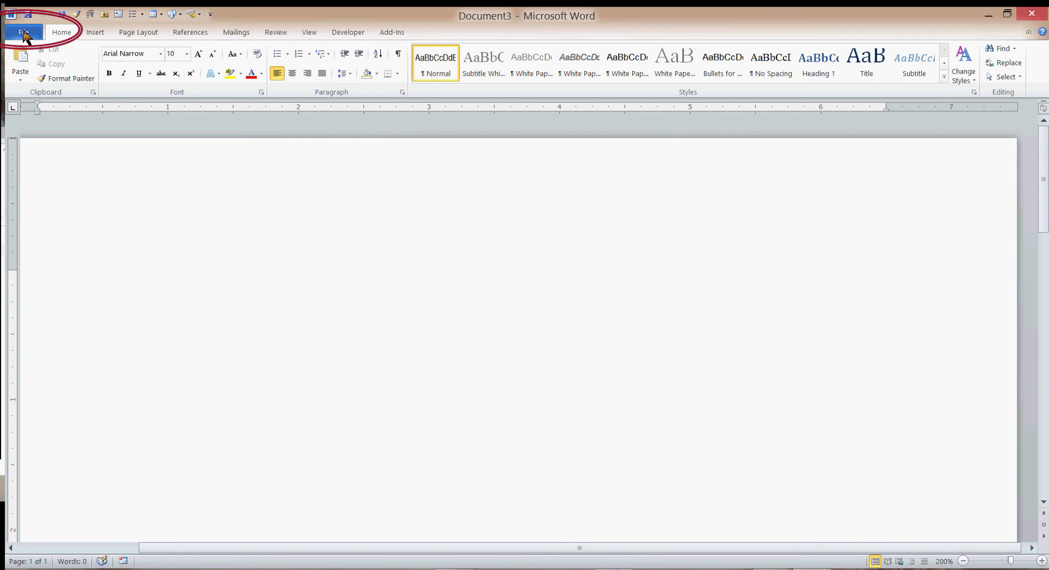
click(23, 29)
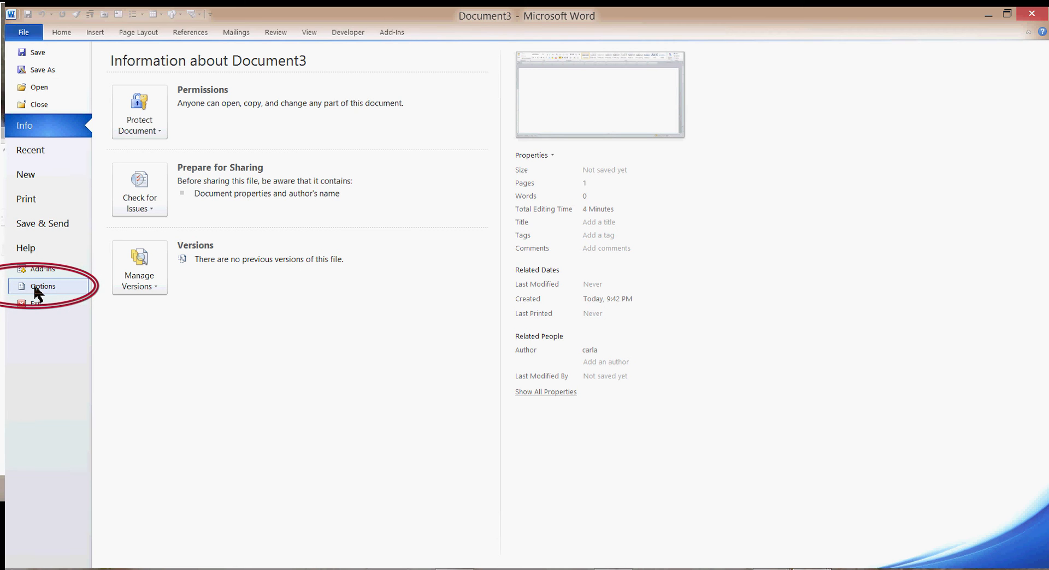
mouse_move(55, 236)
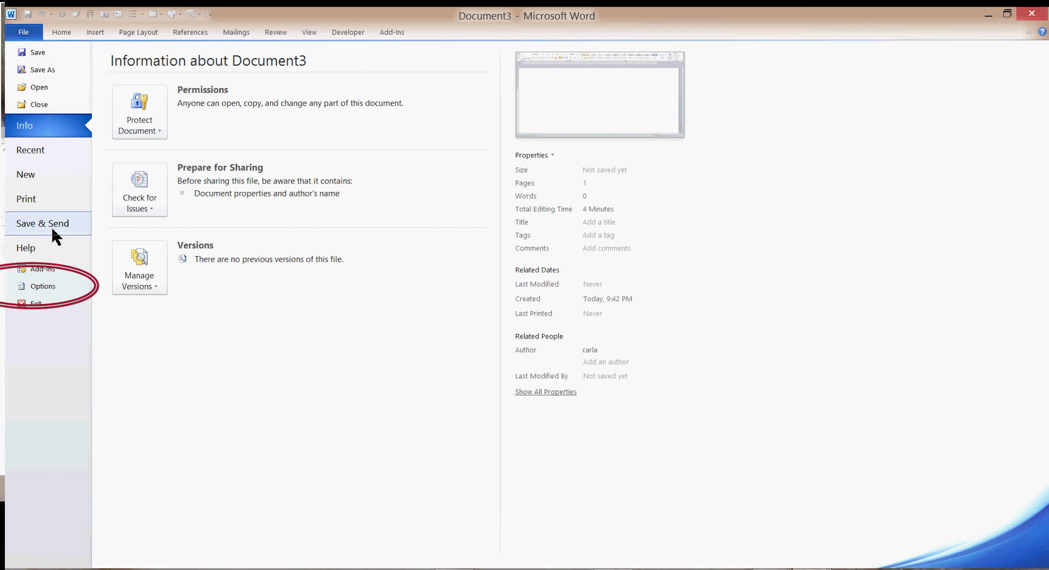
mouse_move(34, 294)
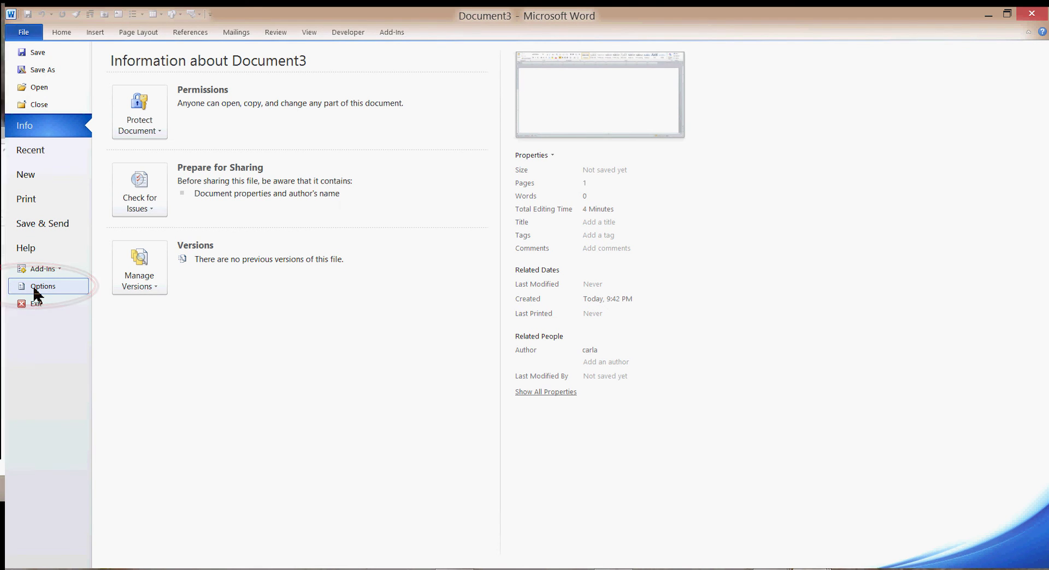
Step: Bring up Word Options on the Proofing category
click(42, 286)
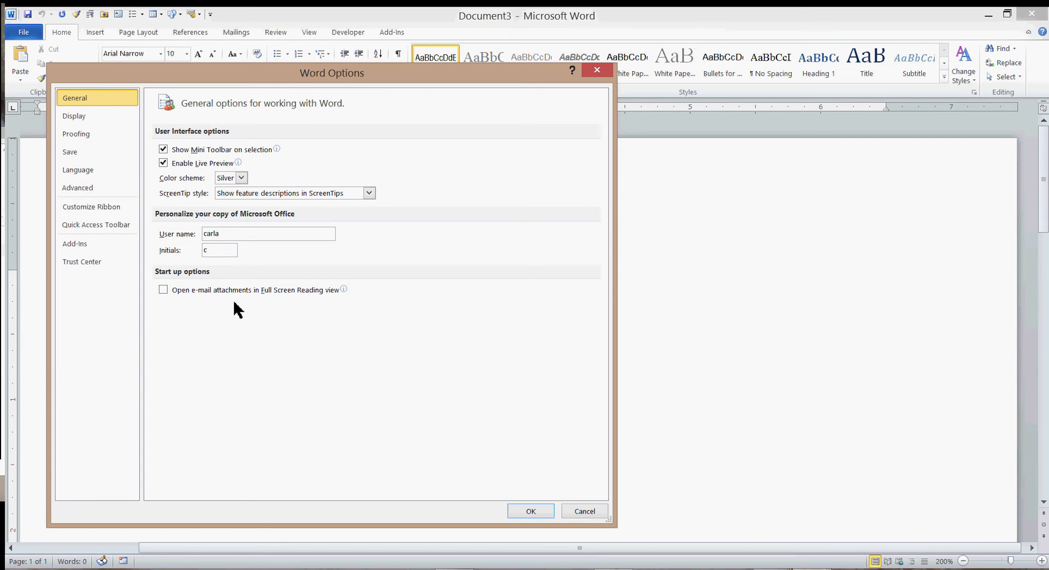
mouse_move(281, 78)
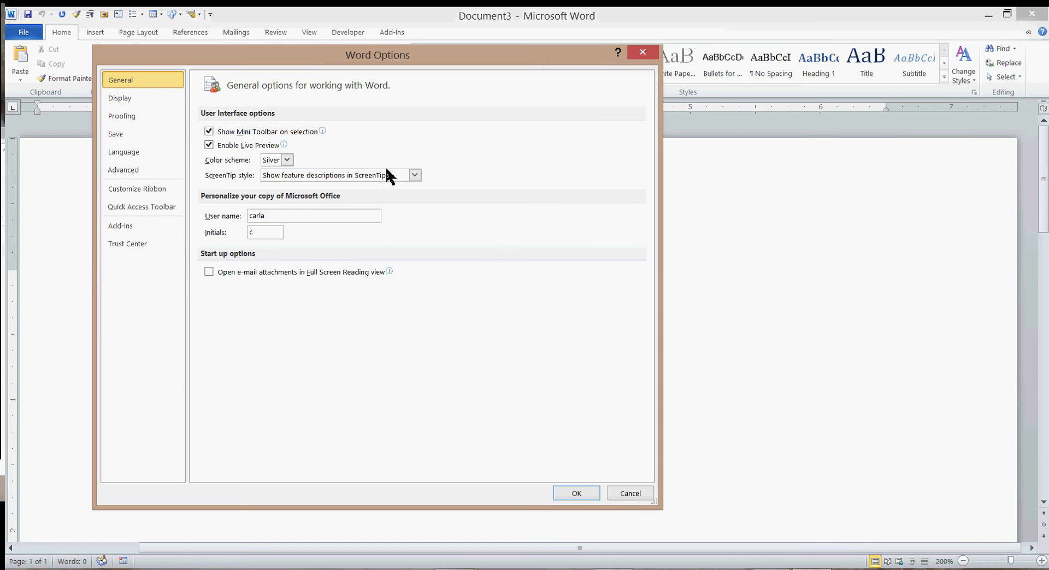
mouse_move(233, 266)
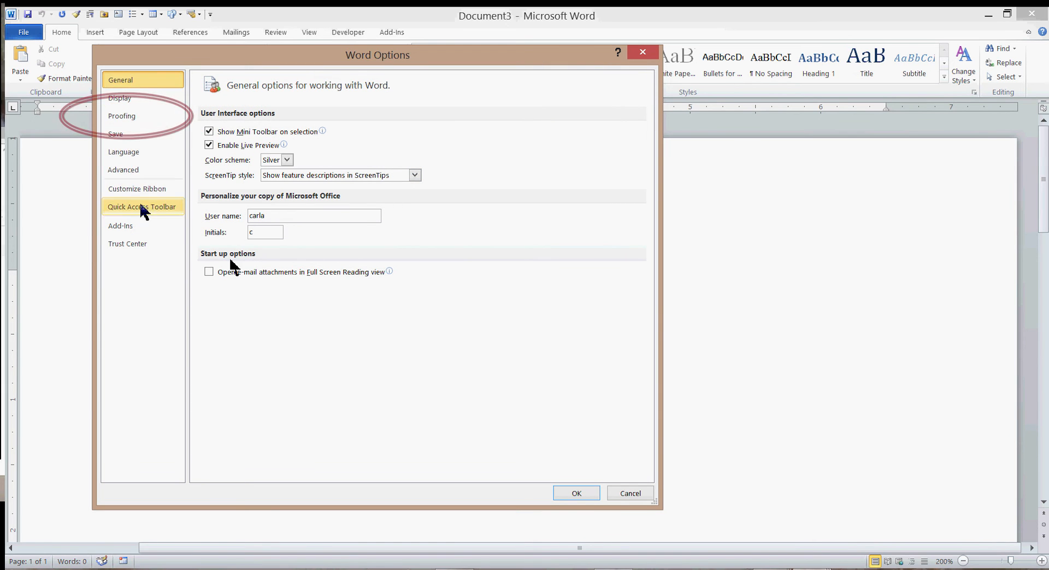
mouse_move(122, 120)
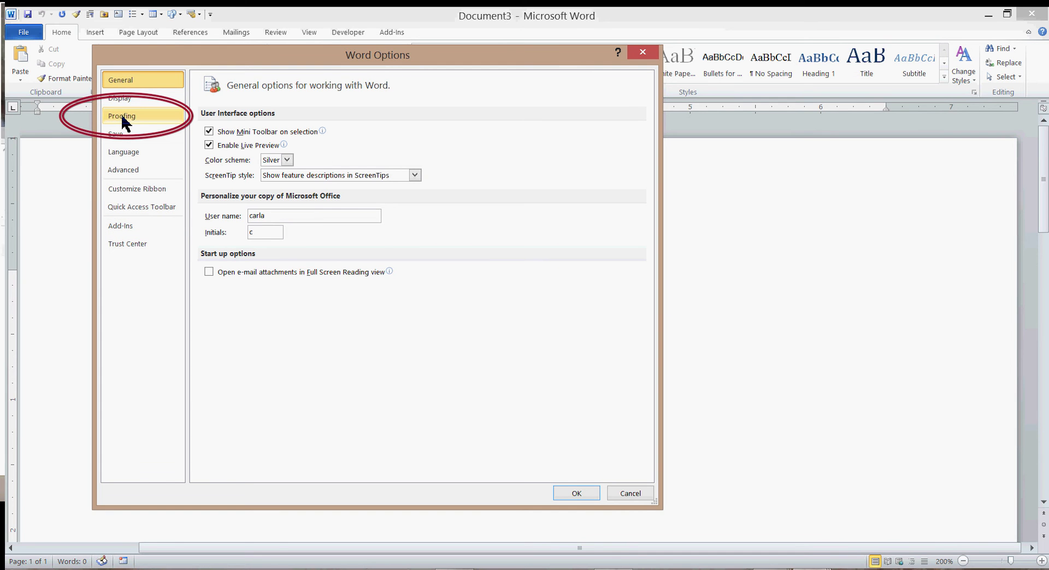
click(121, 116)
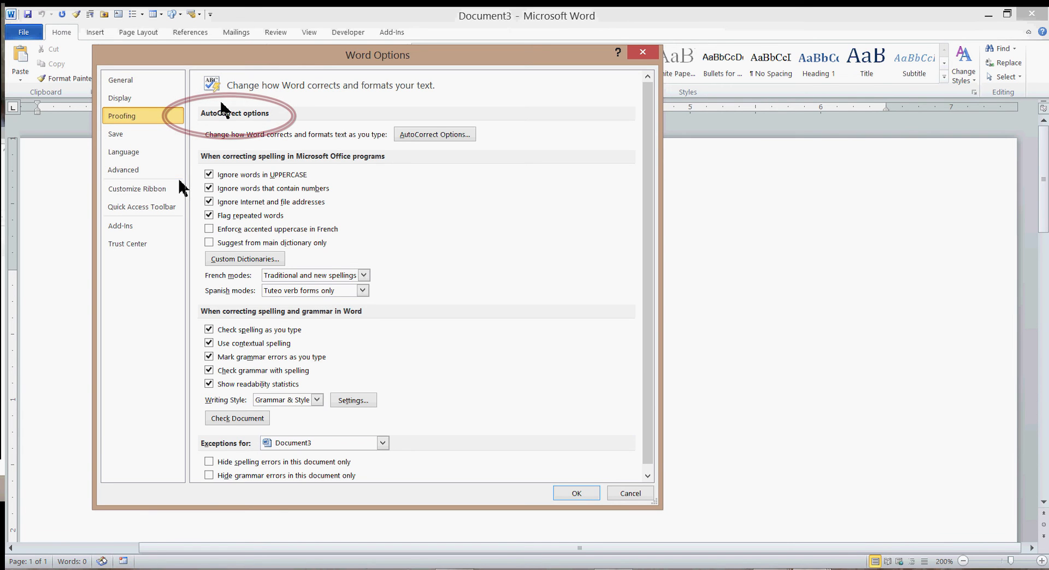
mouse_move(260, 173)
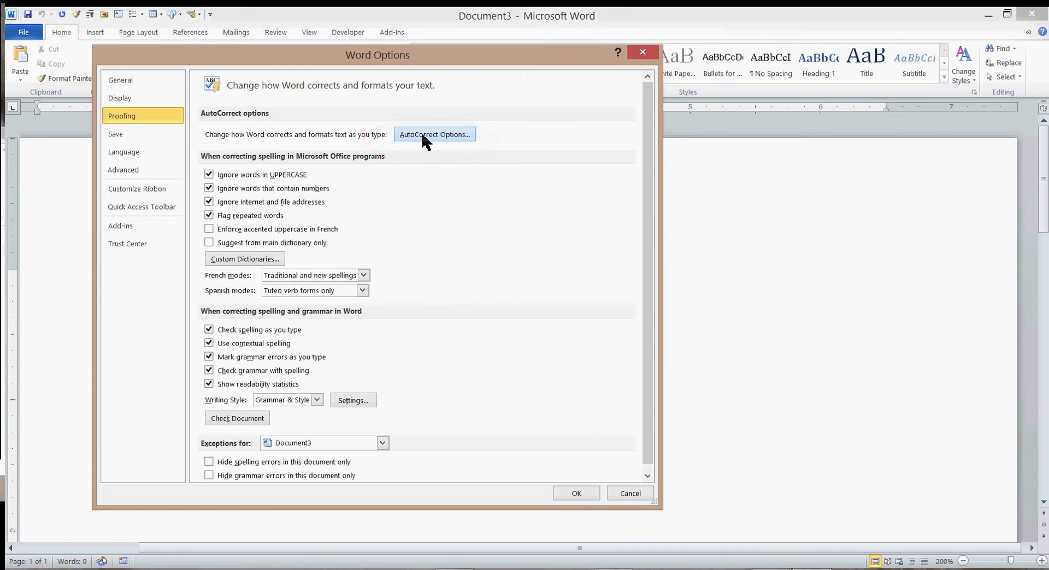
Step: In AutoCorrect Options, untick 'Capitalize first letter of sentences' and confirm with OK
click(435, 134)
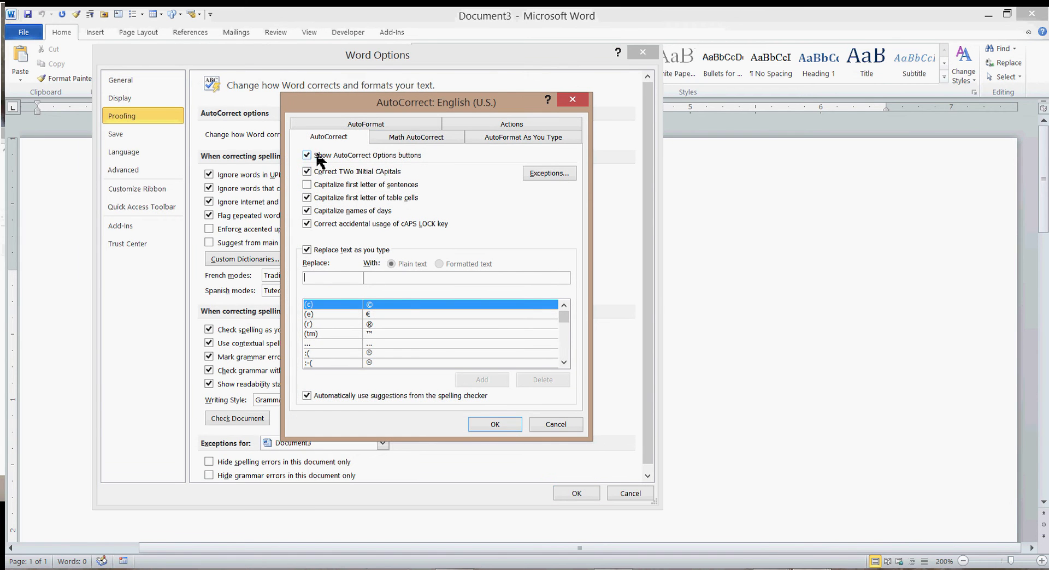
click(306, 171)
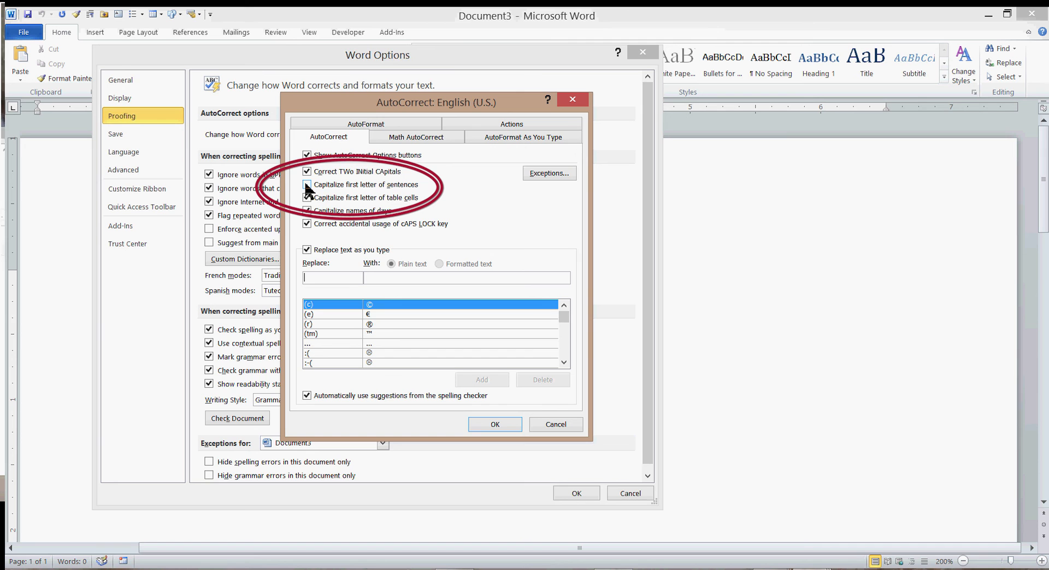
click(306, 184)
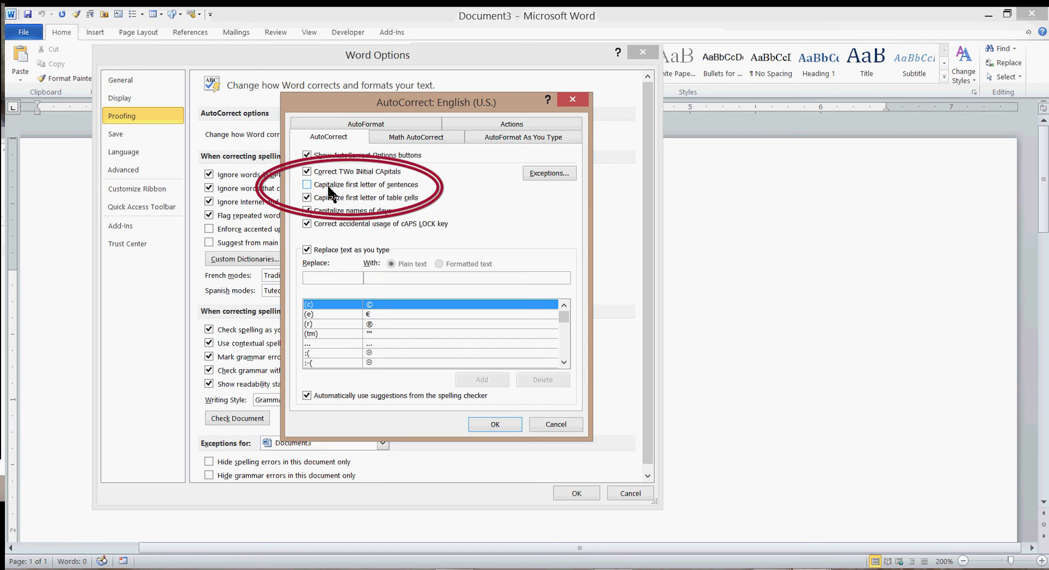
click(306, 198)
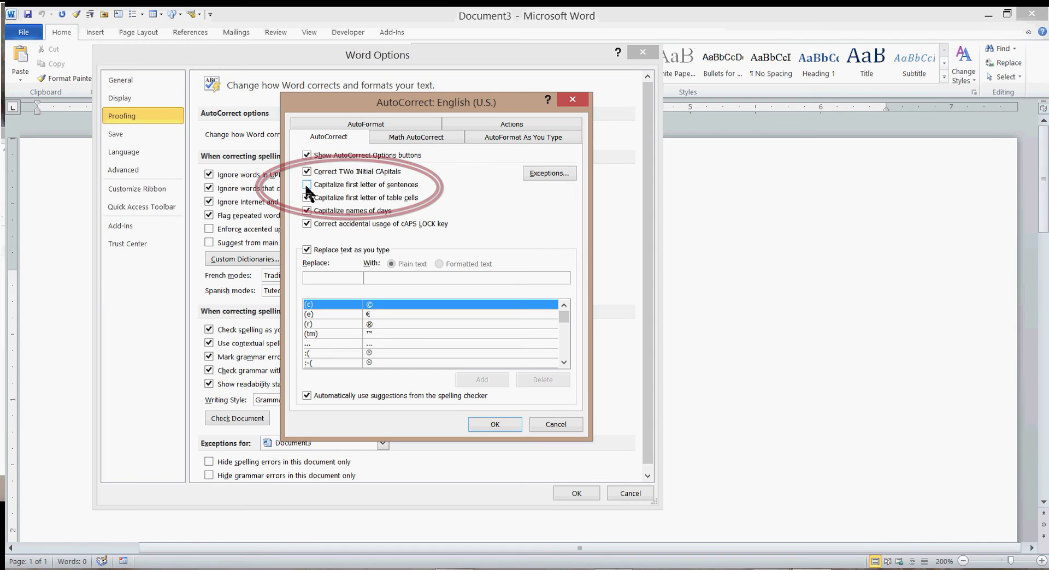
click(306, 183)
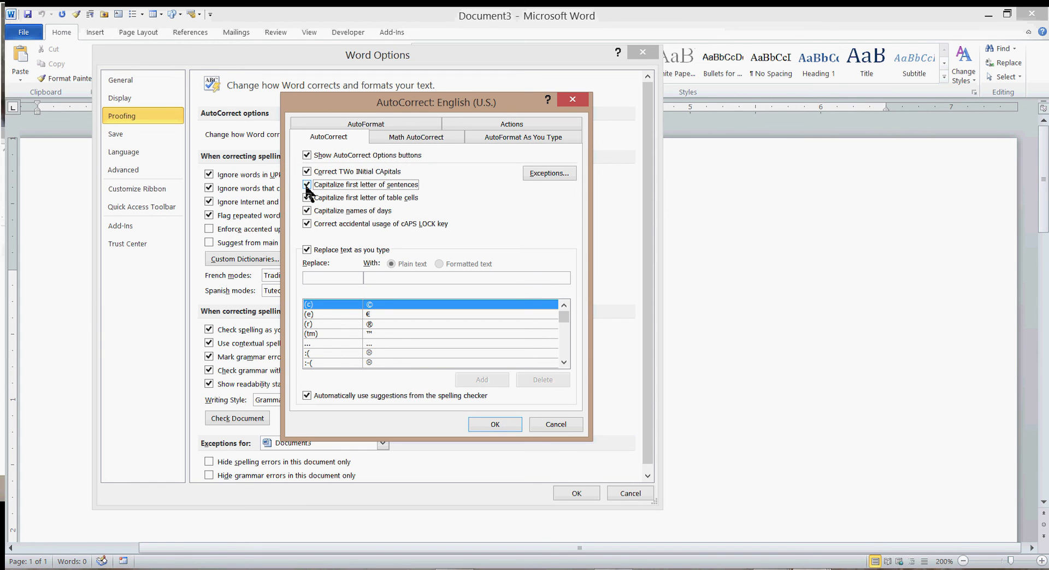
click(306, 184)
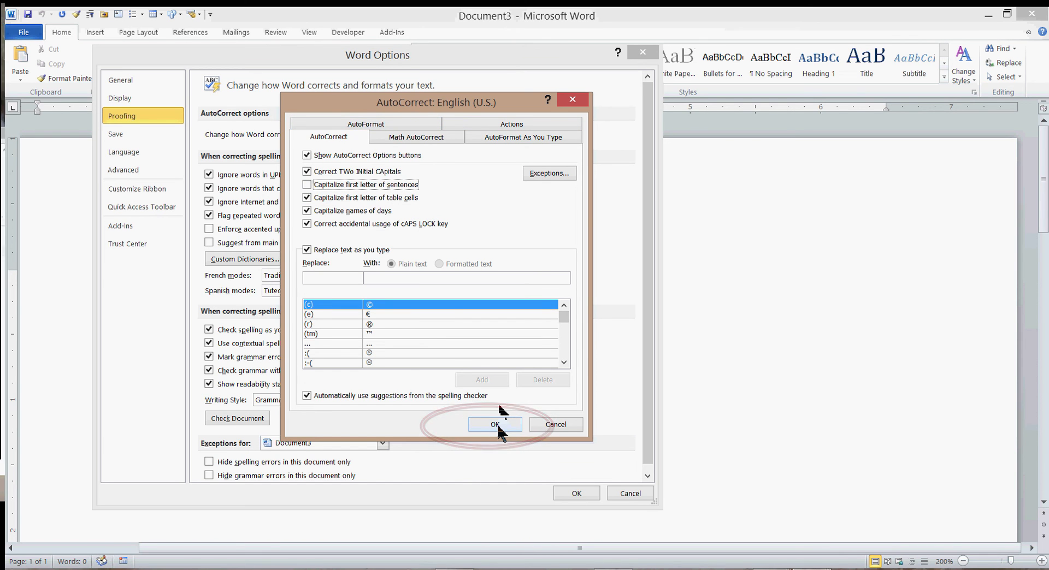
click(495, 423)
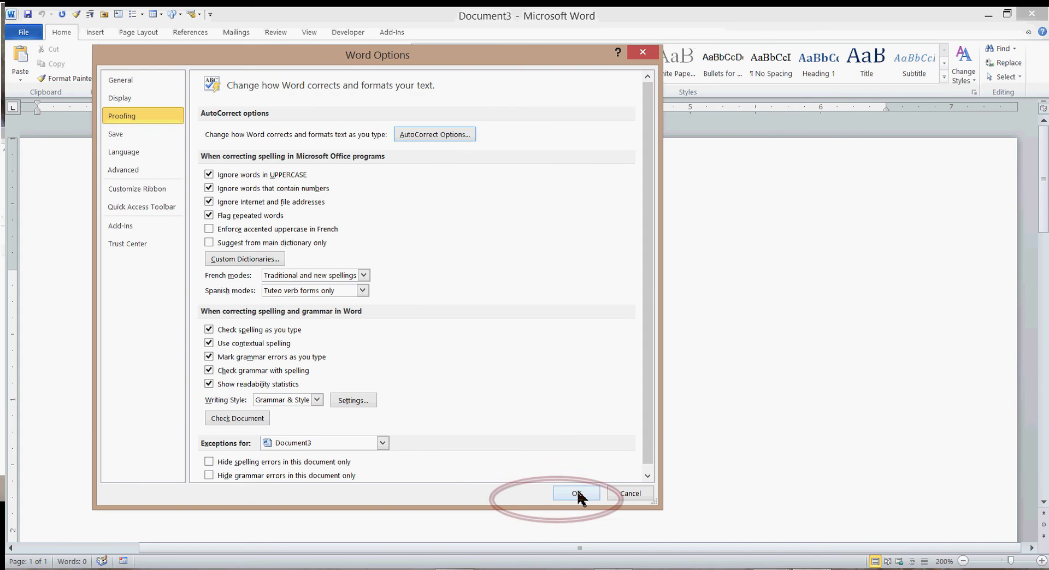
Step: Close Word Options with OK and return to the blank document
click(576, 493)
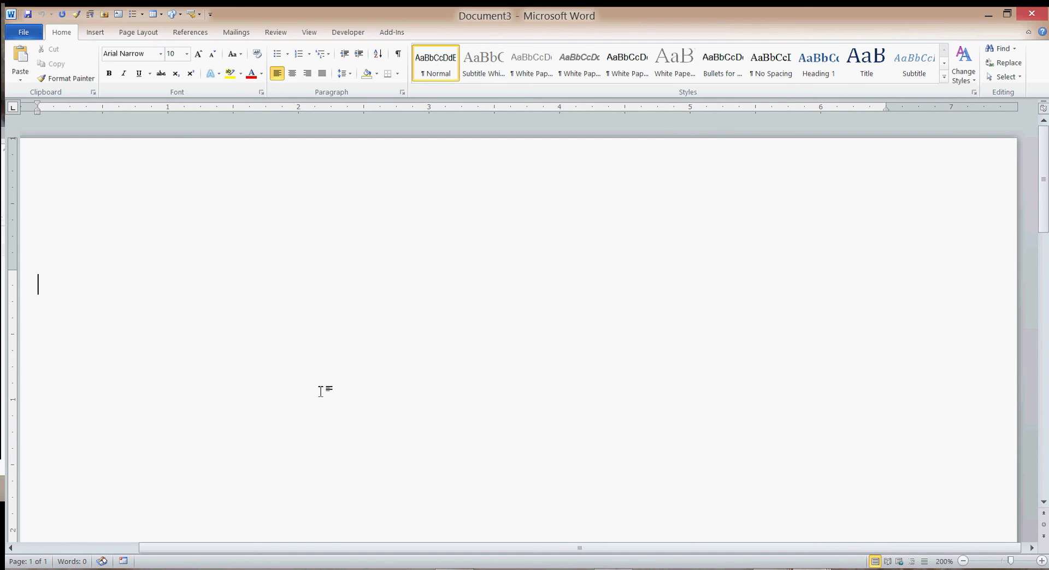
Step: Write 'Hi, I am testing here this new feature. What do you think will happen?'
text(Hi)
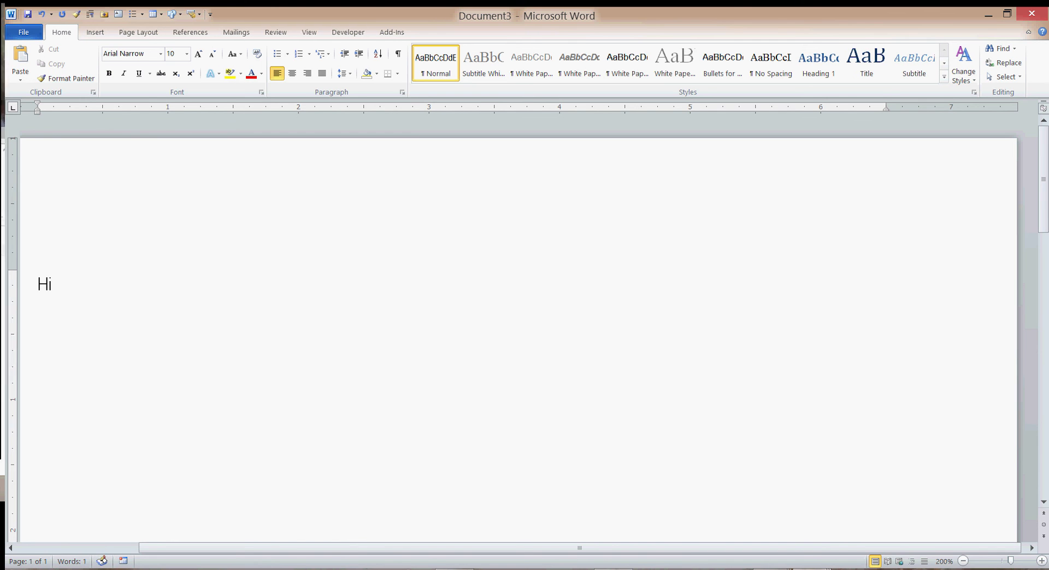
text(, I am testing)
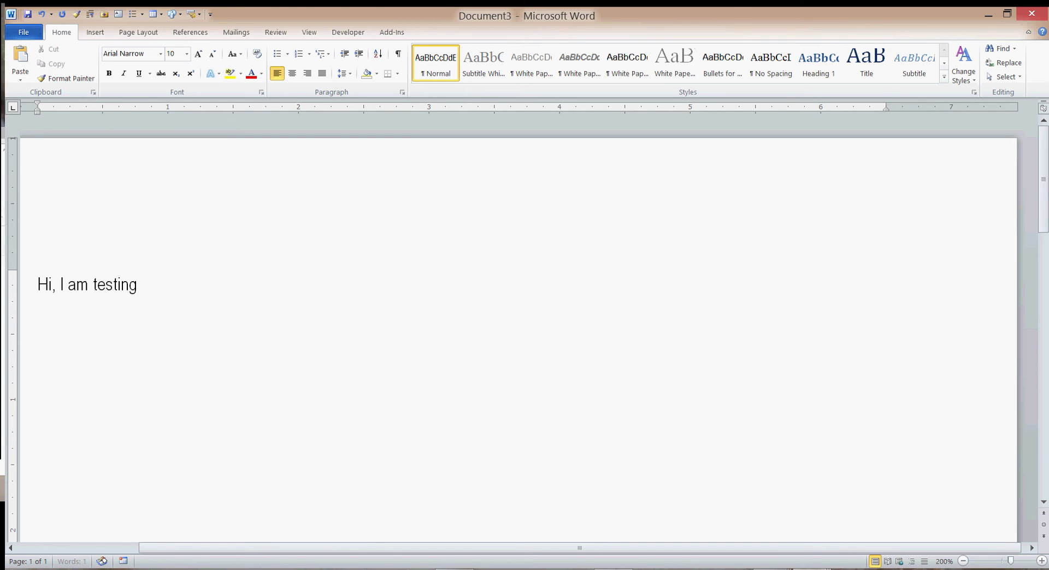
text(here this new fe)
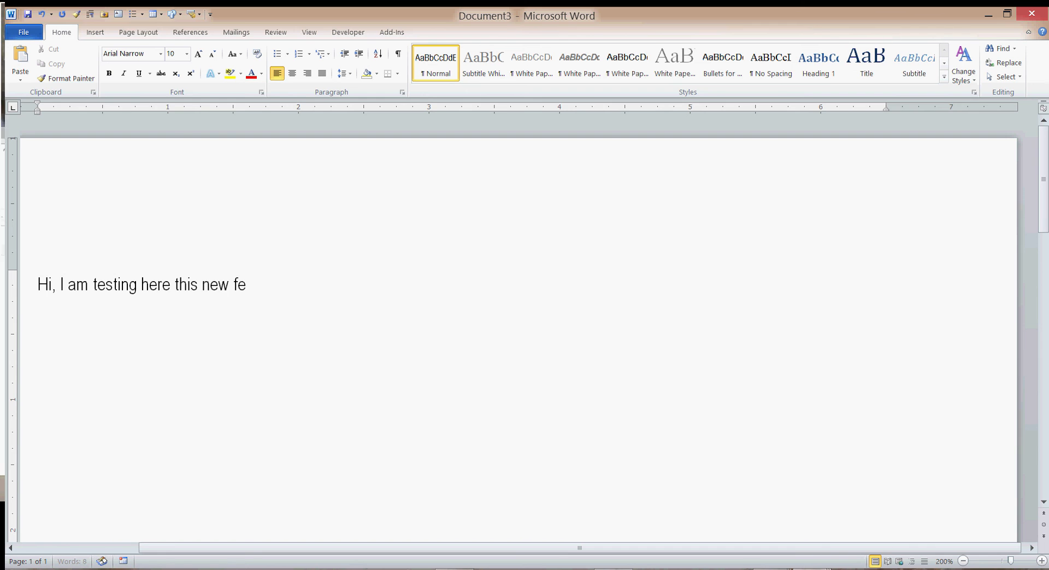
text(ature.)
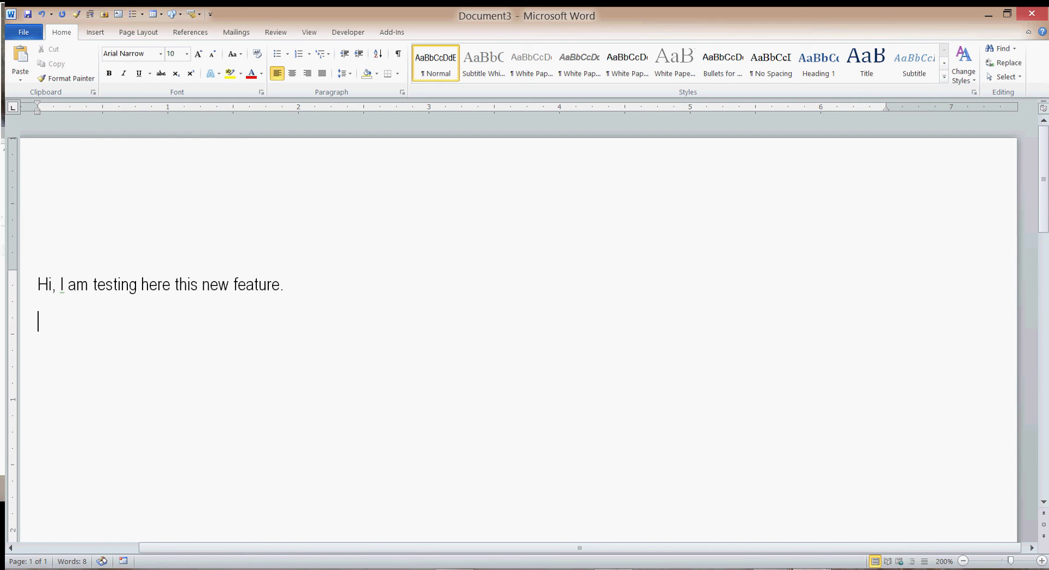
text(What d)
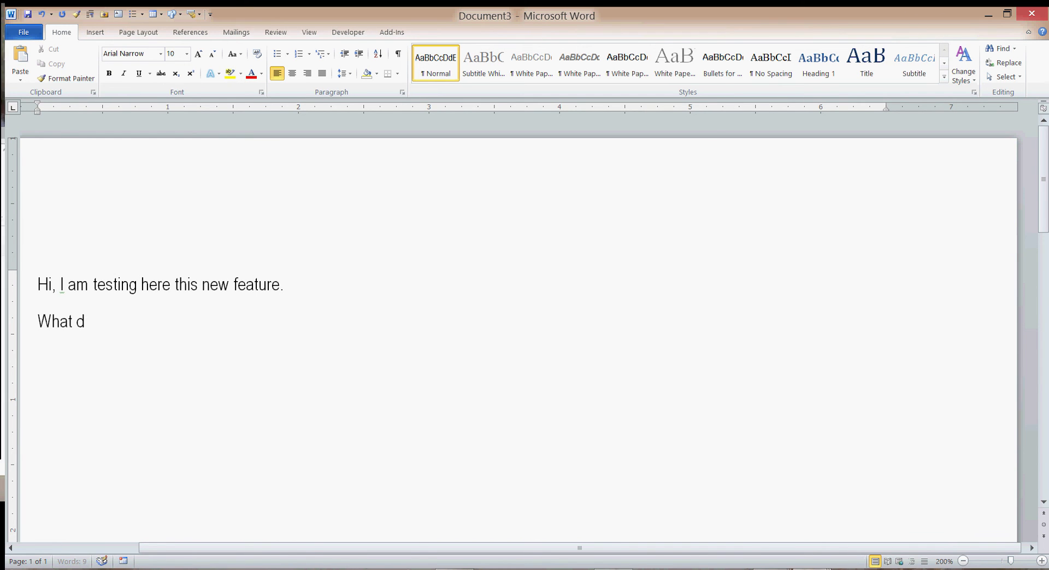
text(o you thin)
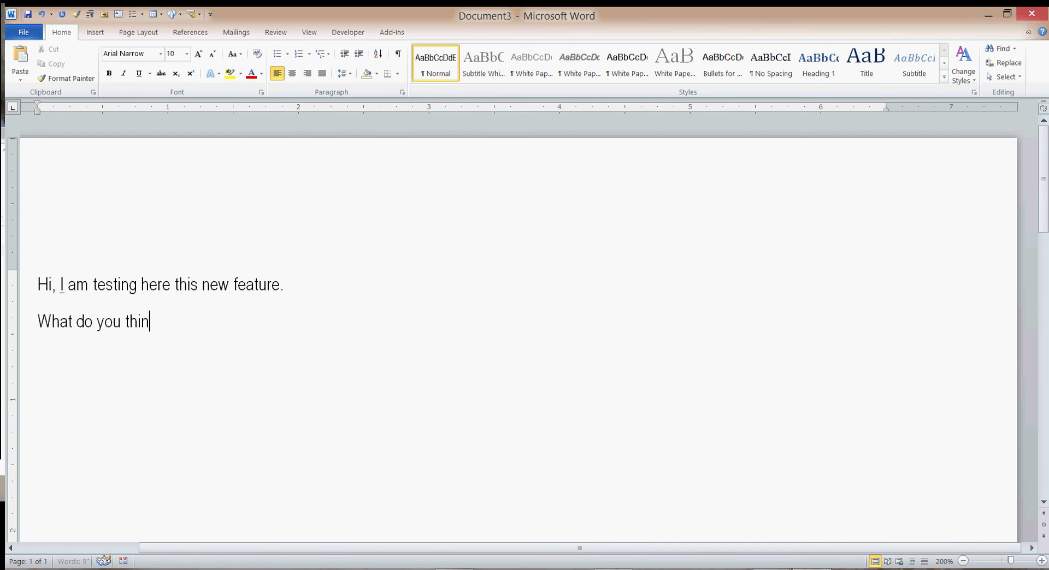
text(k will happ)
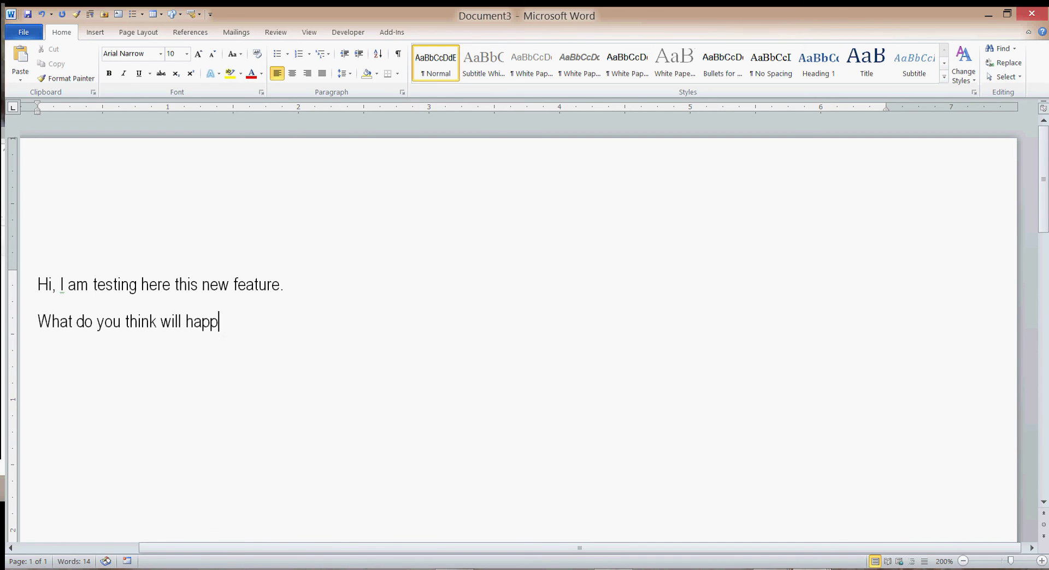
text(en?)
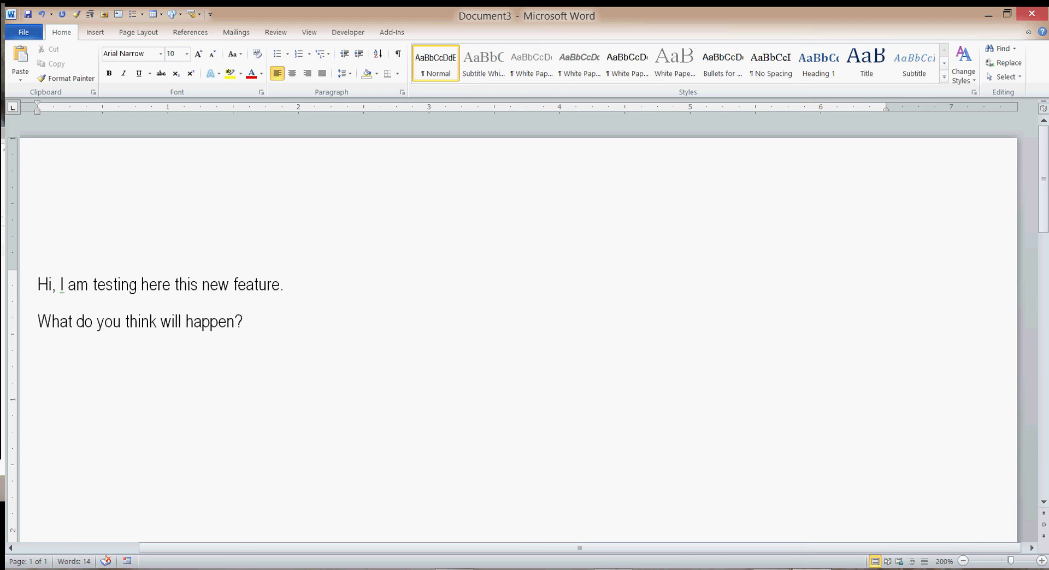
Step: Continue with 'Let's try mid-sentence! Yay! It' to check capitalization stays off
click(250, 321)
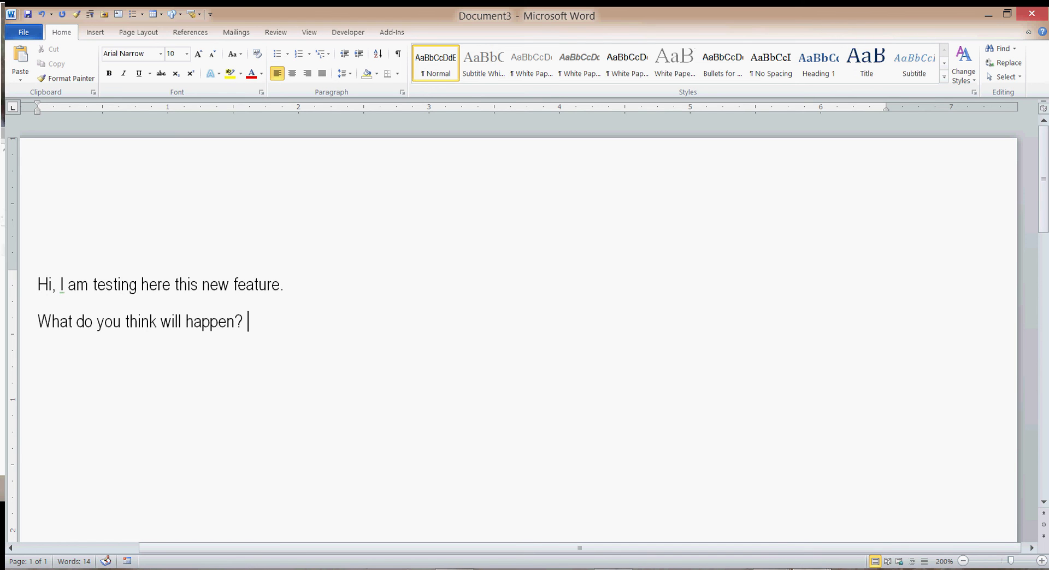
text(Let's t)
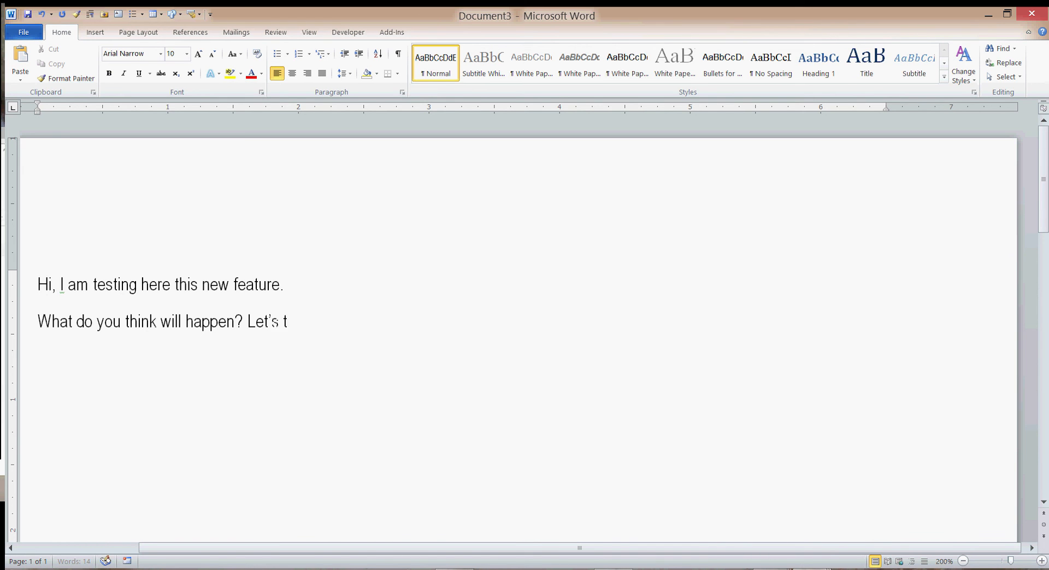
text(ry)
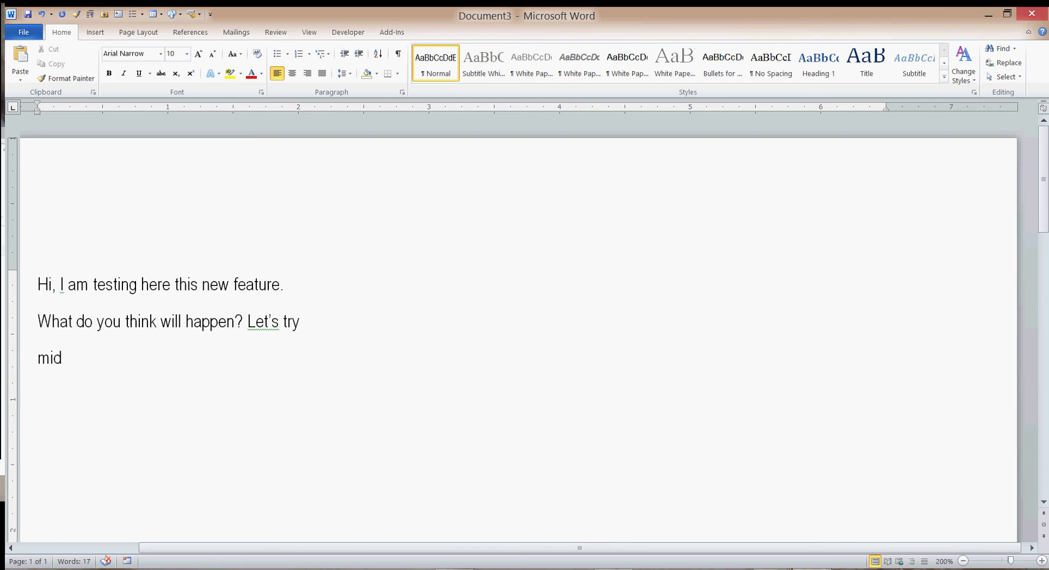
text(-sen)
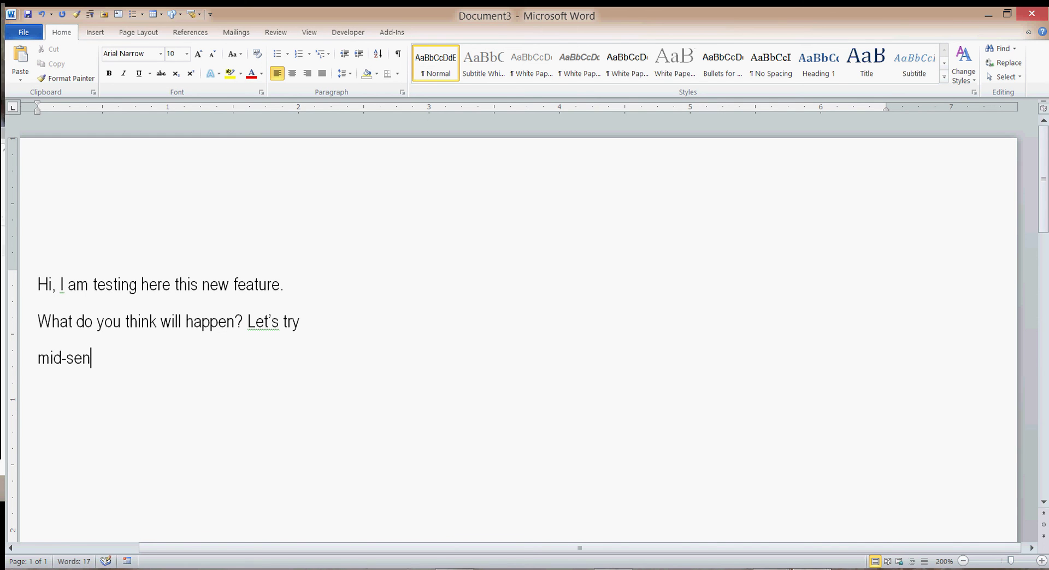
text(tence!)
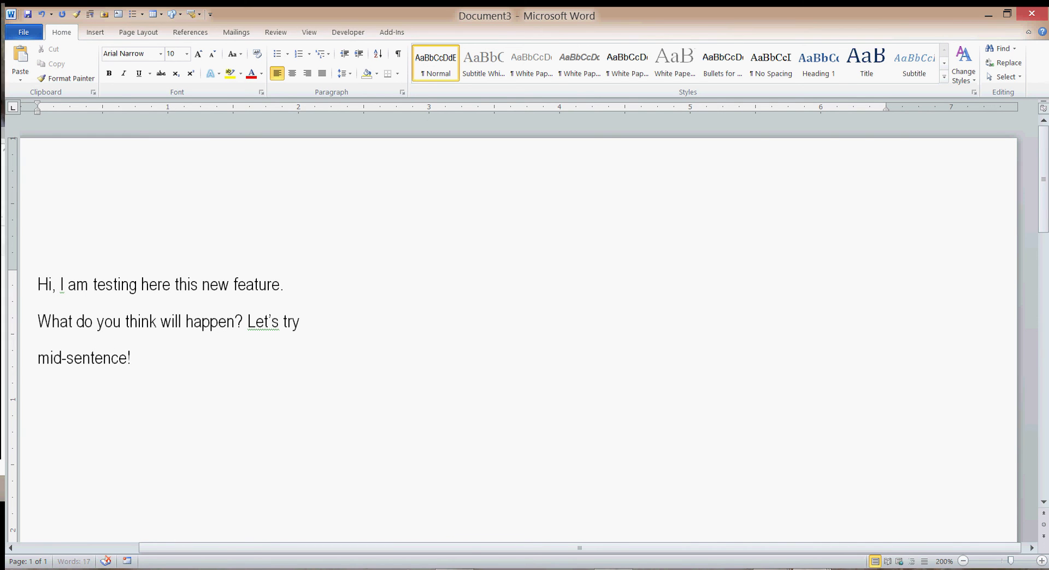
text(Yay)
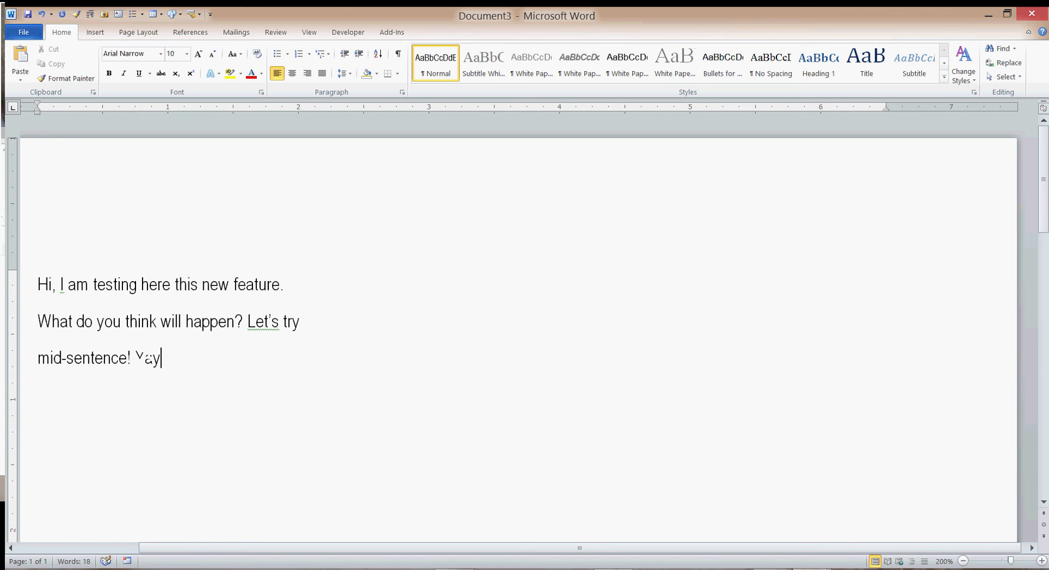
text(! It)
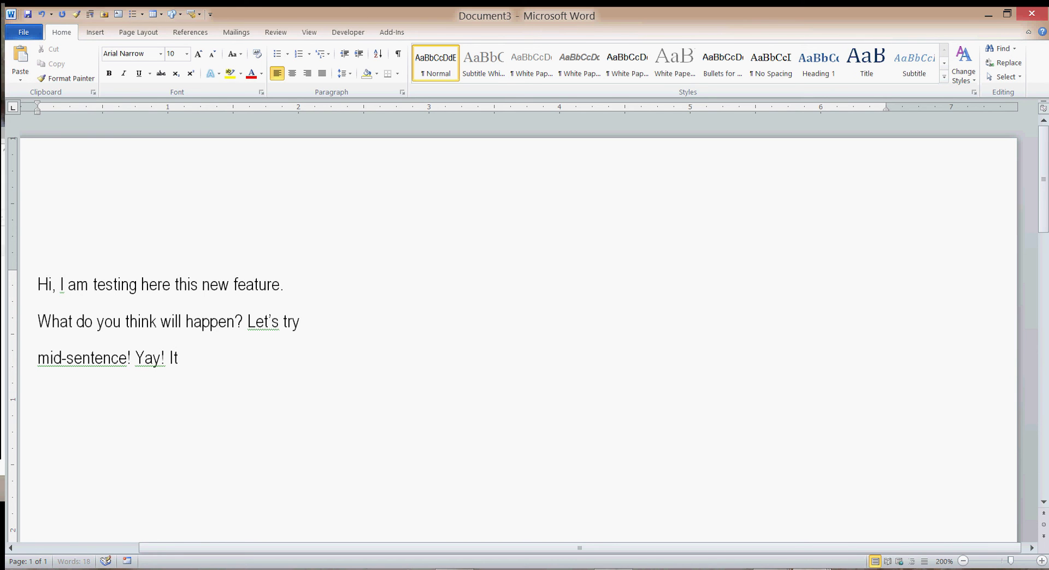